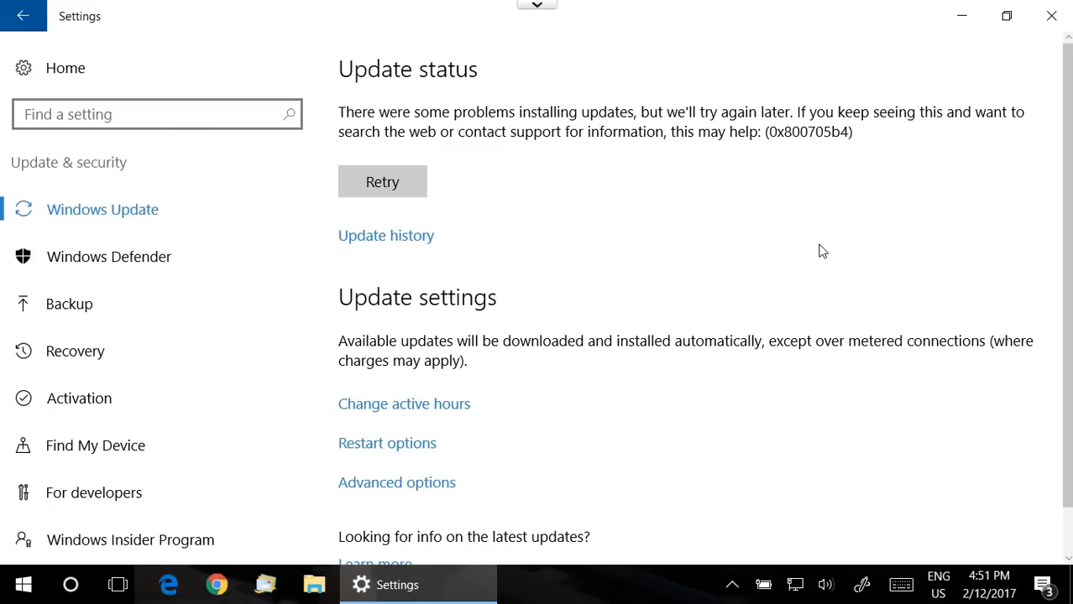
mouse_move(732, 584)
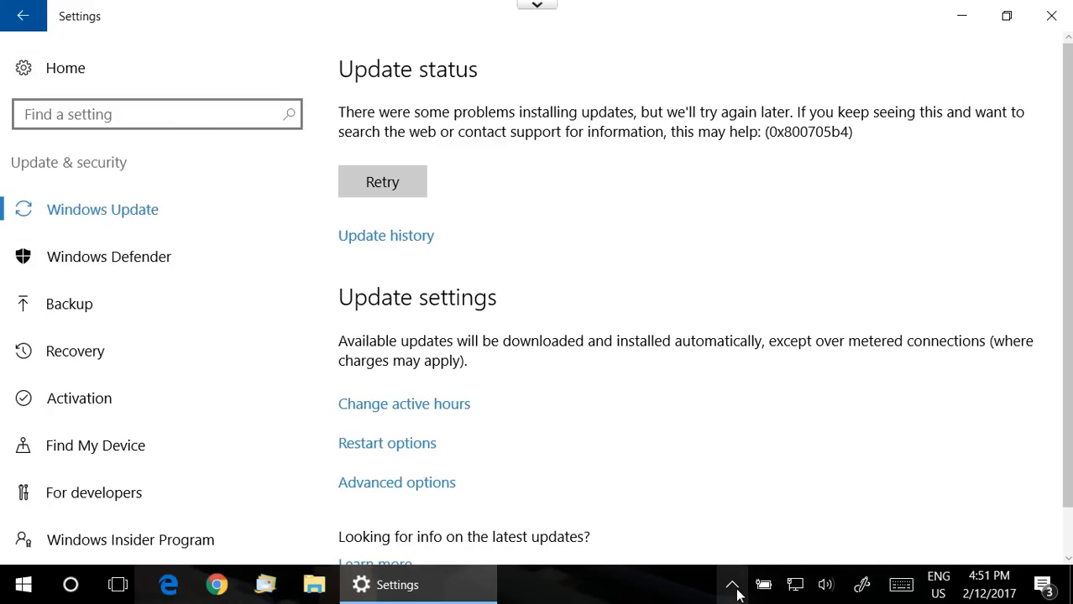
Reveal the hidden taskbar tray icons to reach Windows Defender
click(732, 584)
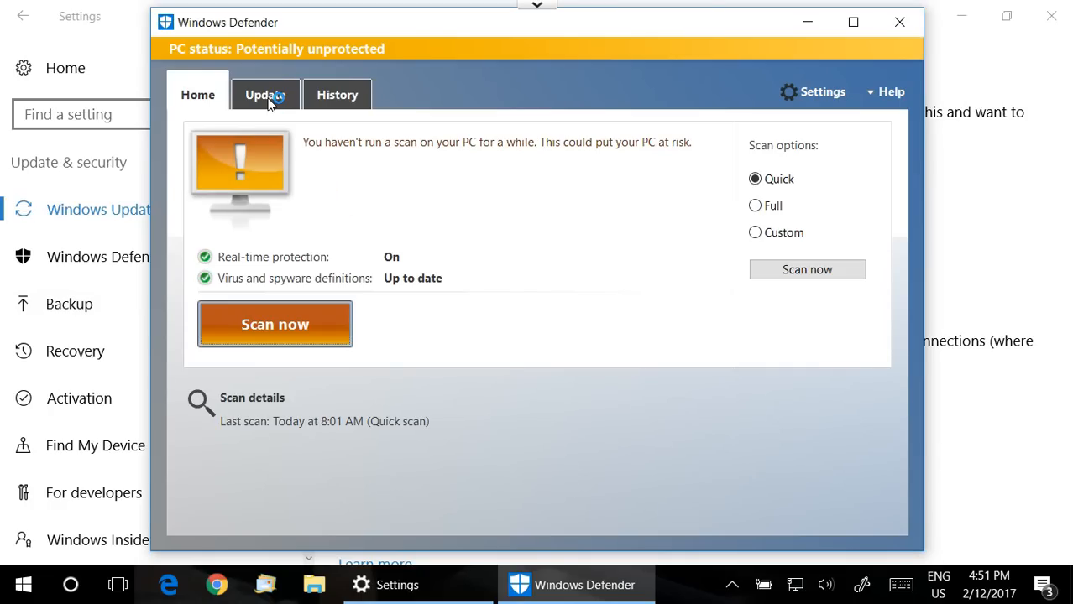
Show the Defender Update page with virus and spyware definitions version 1.235.2629.0
click(265, 94)
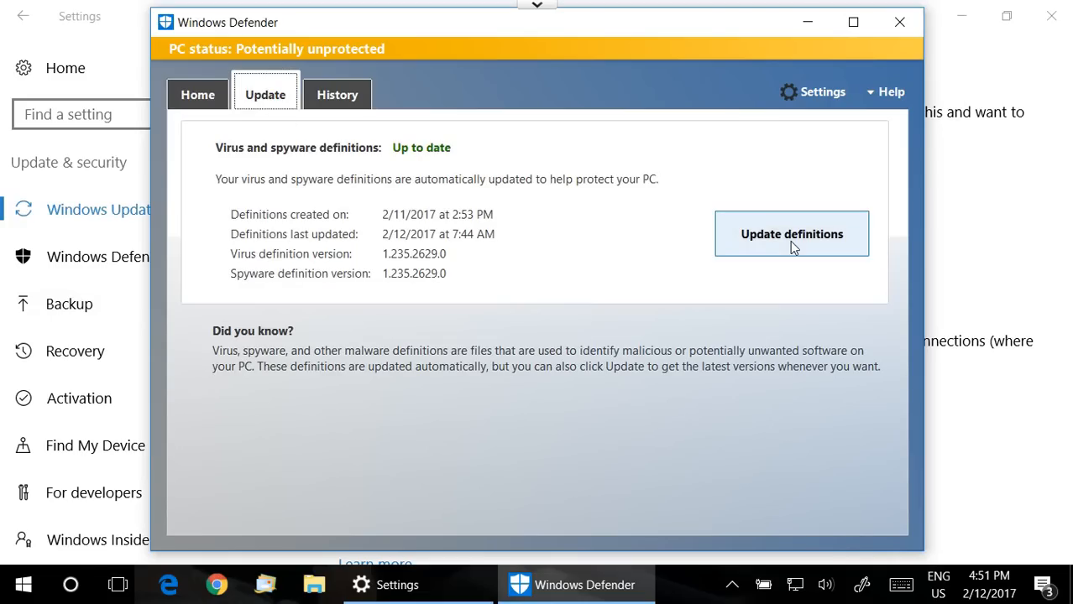
mouse_move(792, 235)
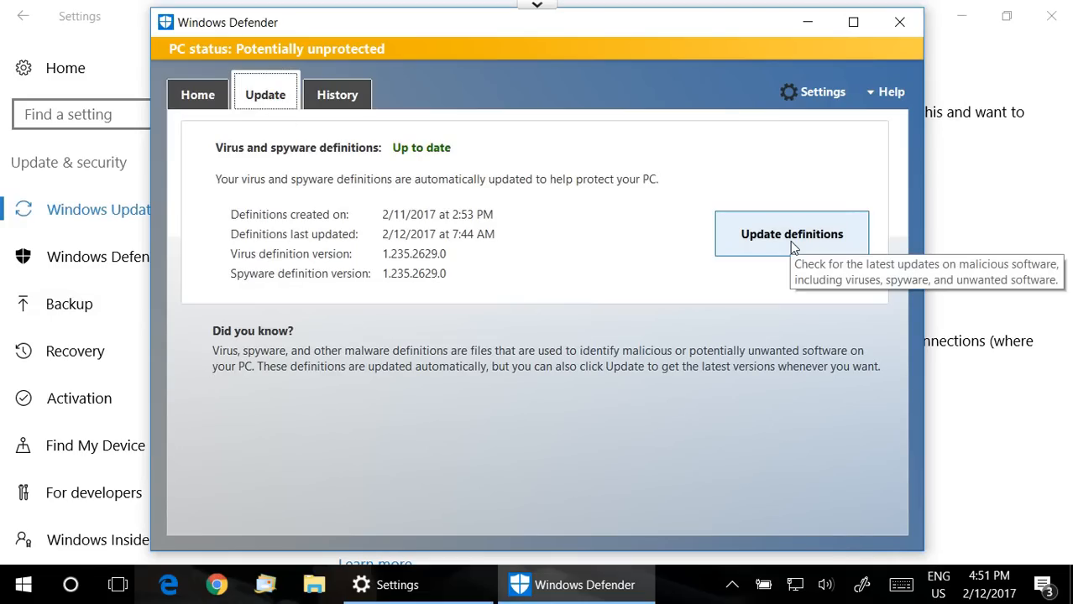
mouse_move(411, 164)
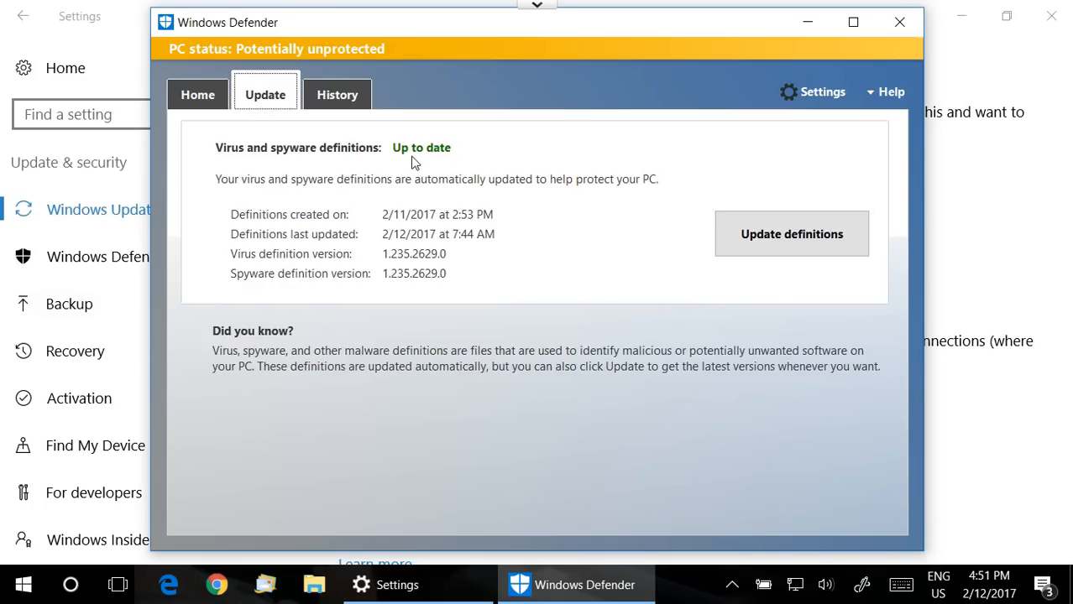
mouse_move(433, 161)
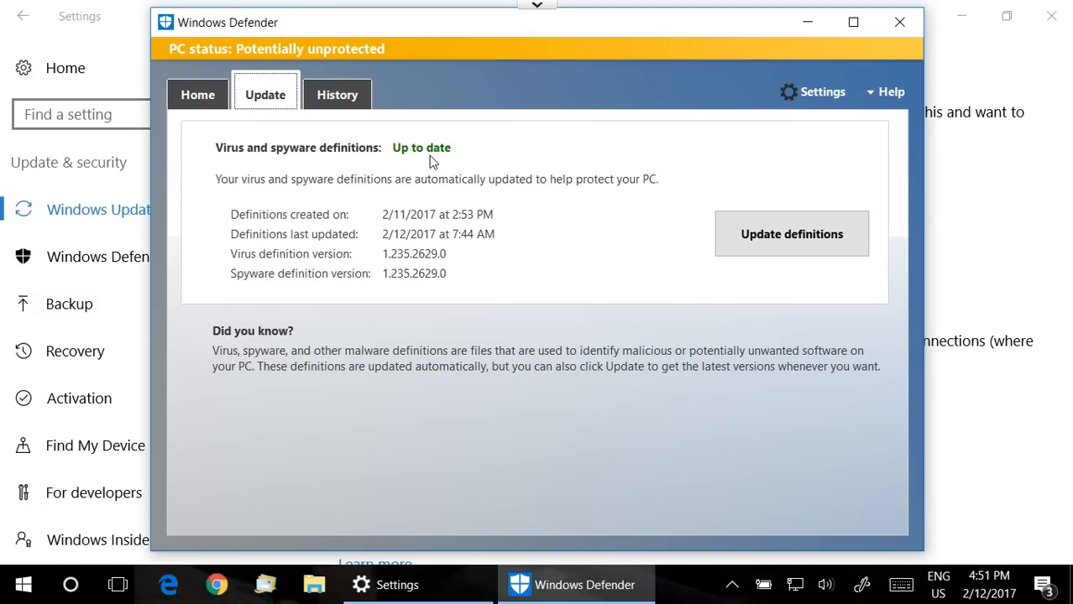
mouse_move(522, 234)
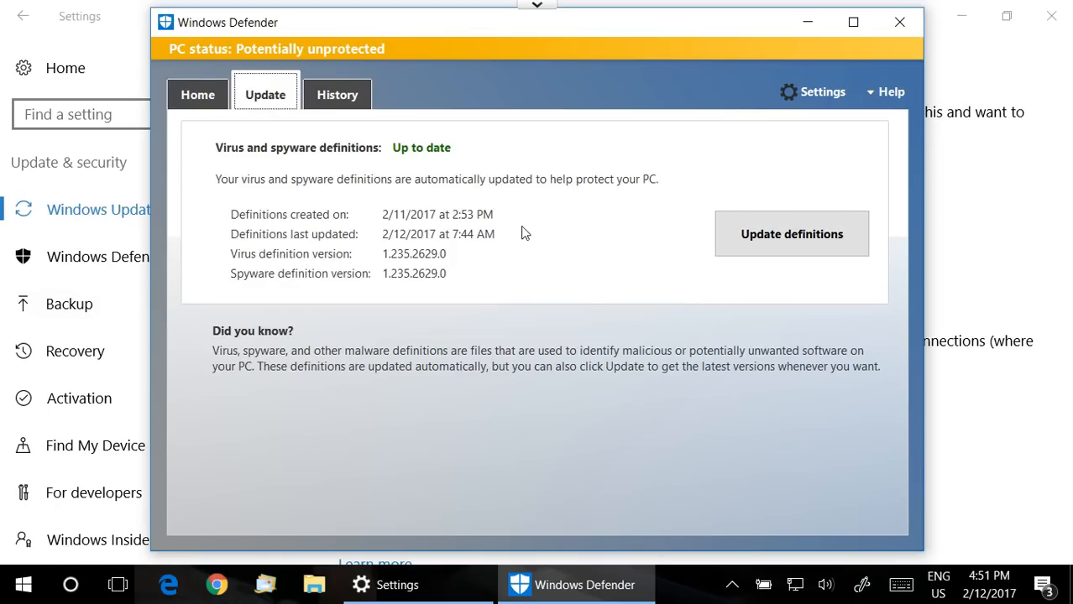
mouse_move(577, 235)
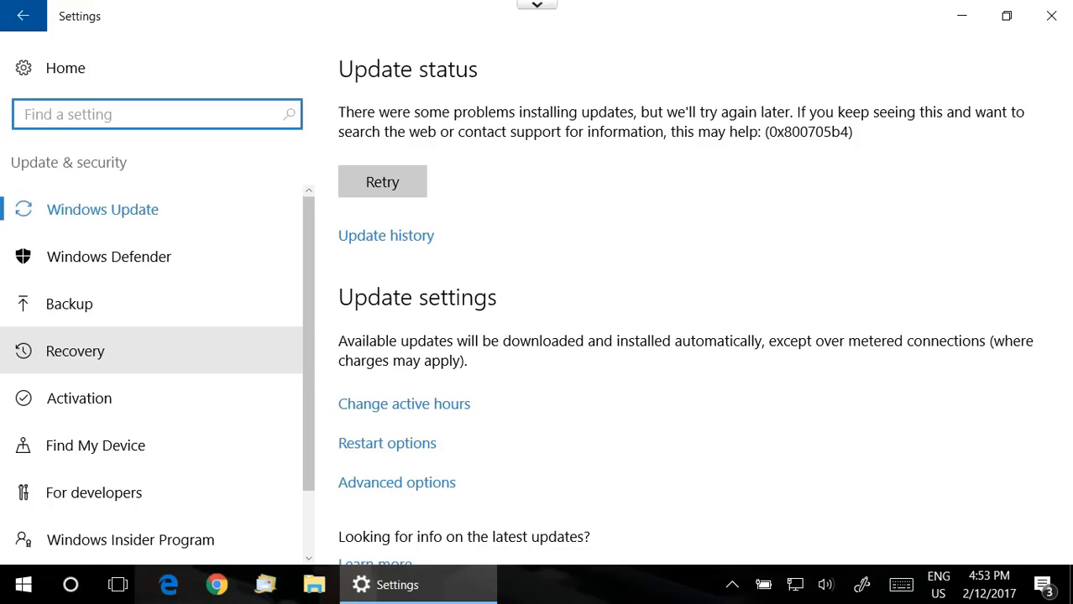
mouse_move(655, 463)
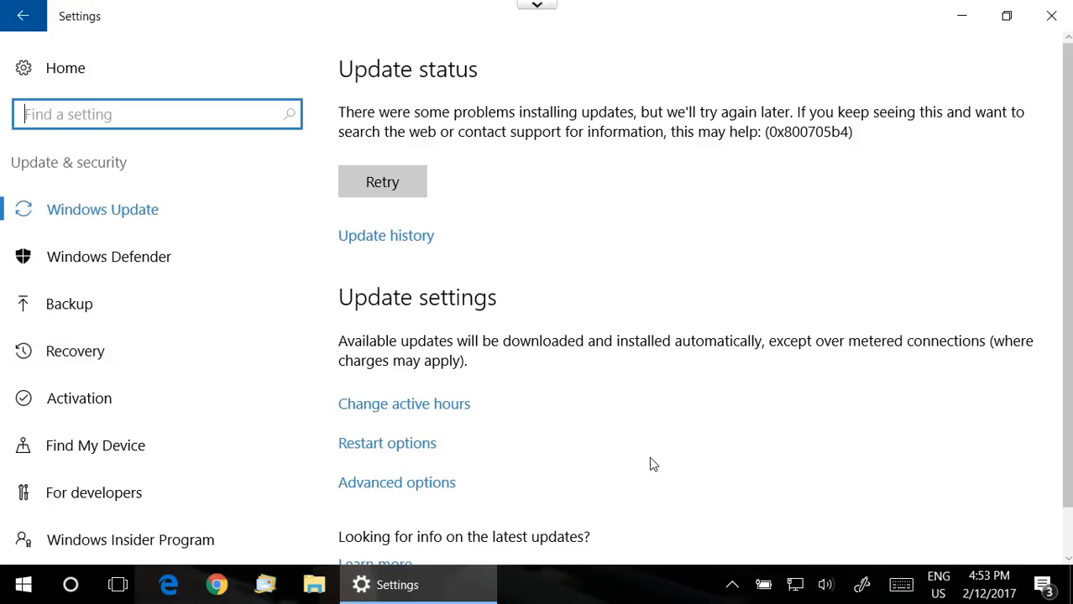
mouse_move(419, 492)
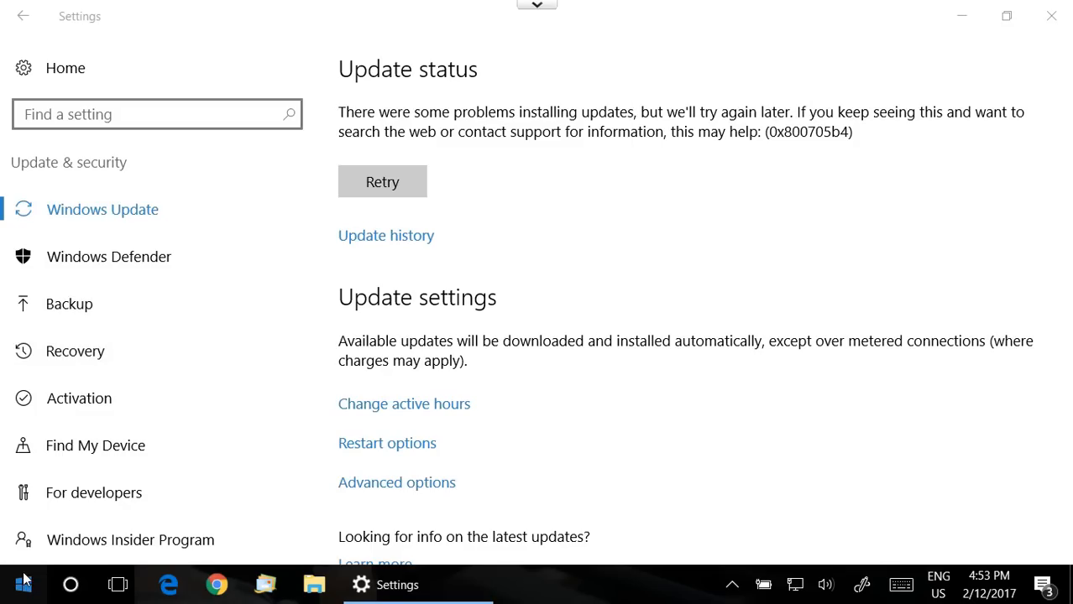
click(24, 584)
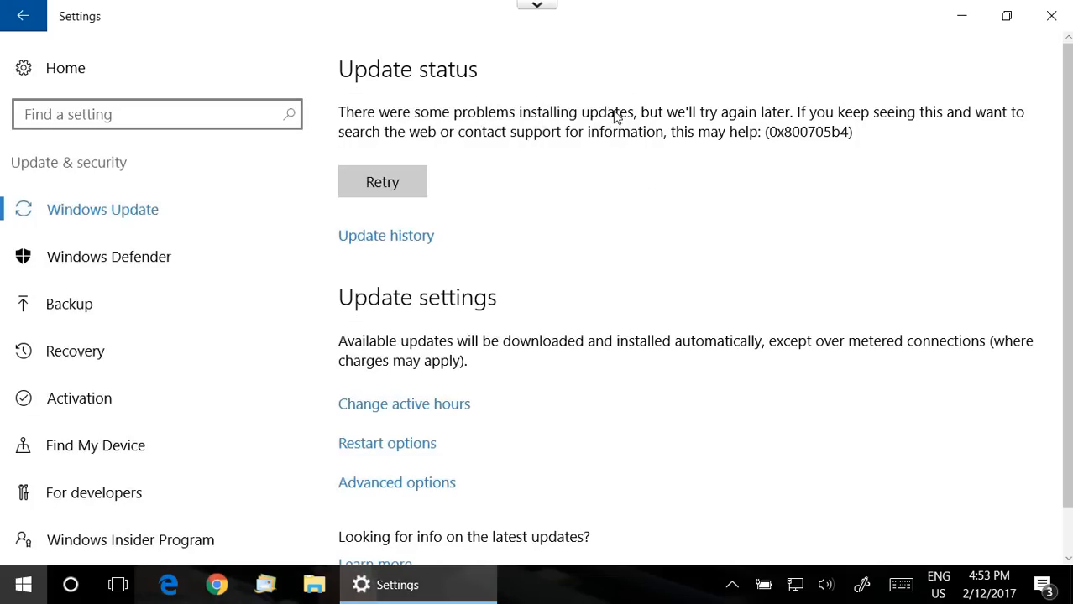
mouse_move(634, 265)
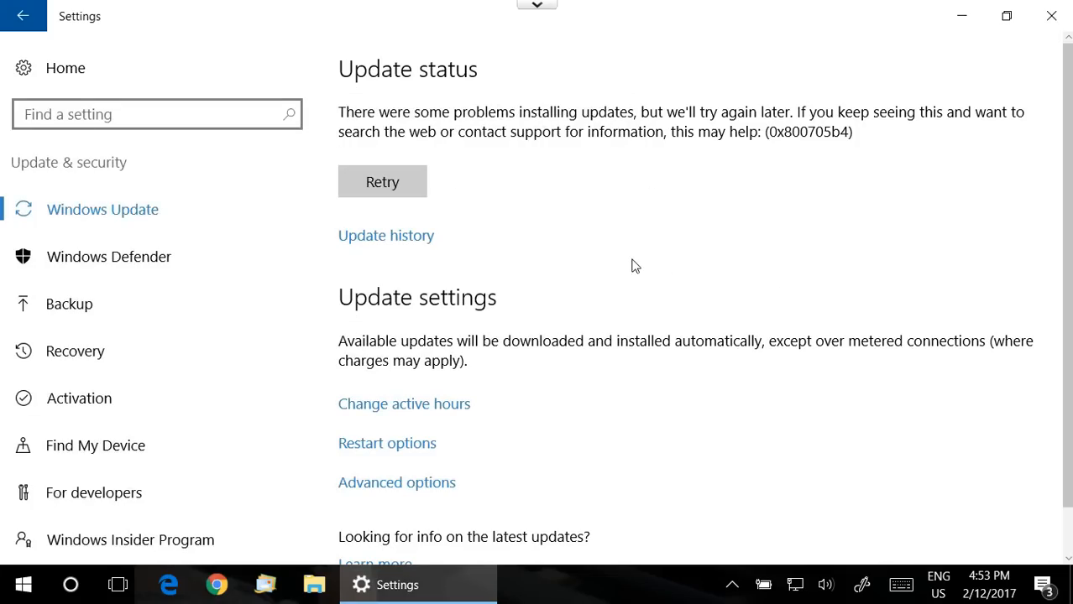
mouse_move(540, 305)
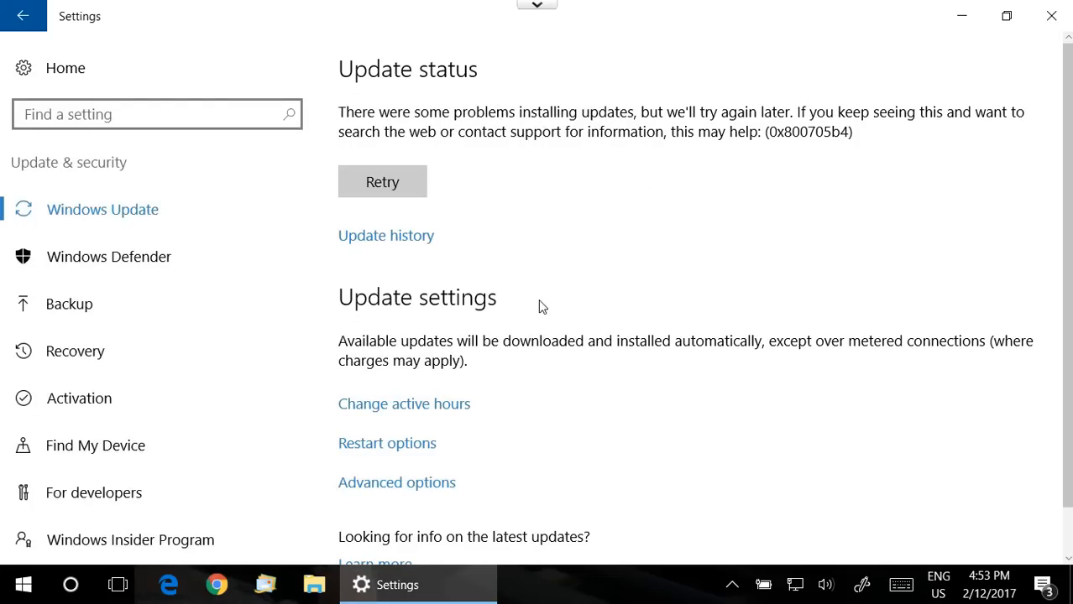
mouse_move(413, 457)
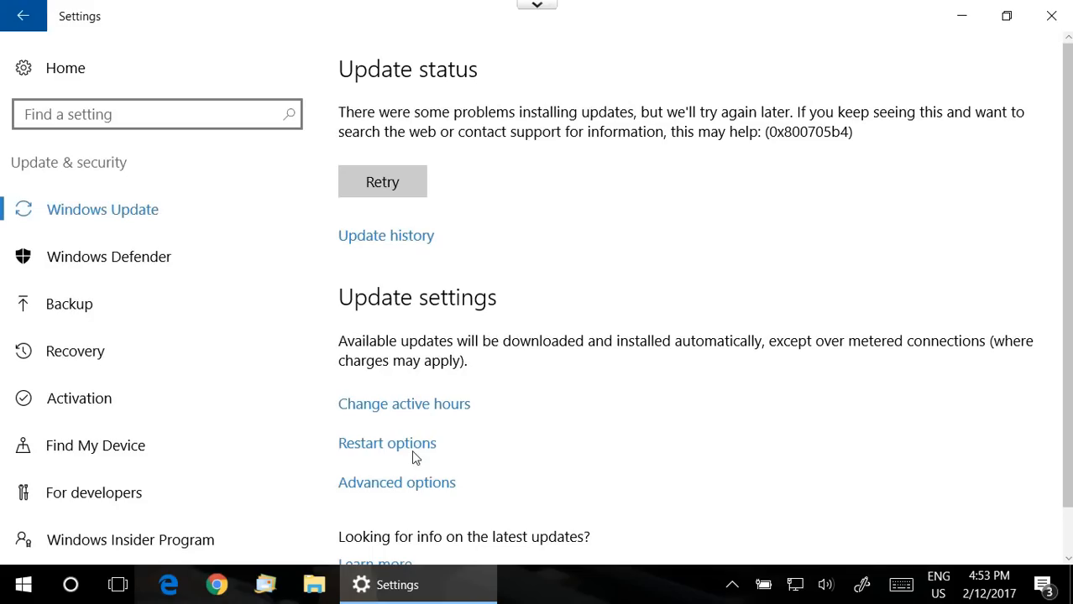
mouse_move(396, 483)
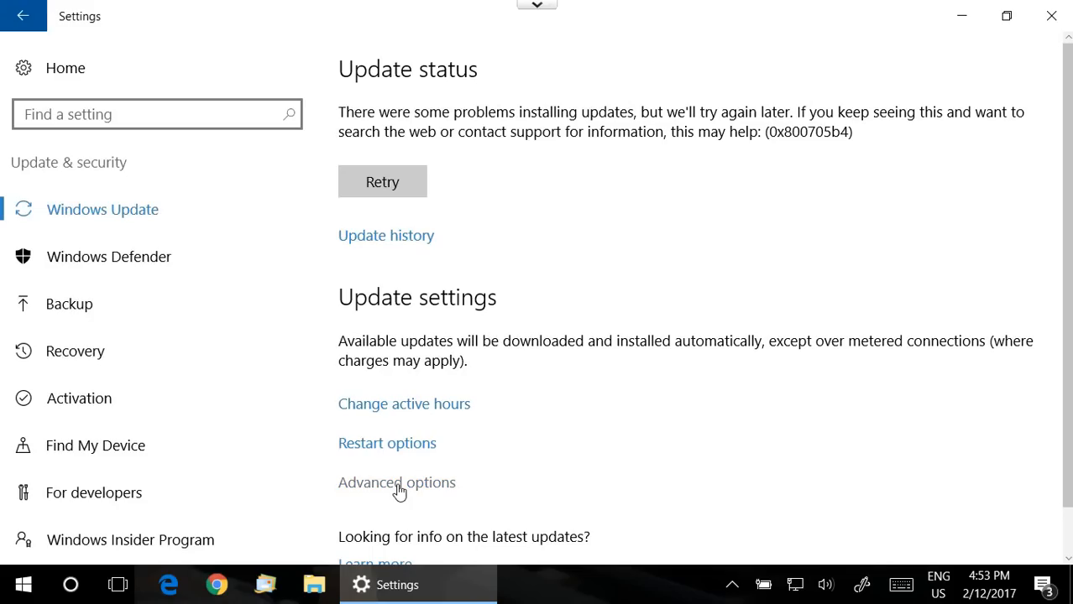
In Advanced options, turn off 'Give me updates for other Microsoft products when I update Windows'
click(396, 483)
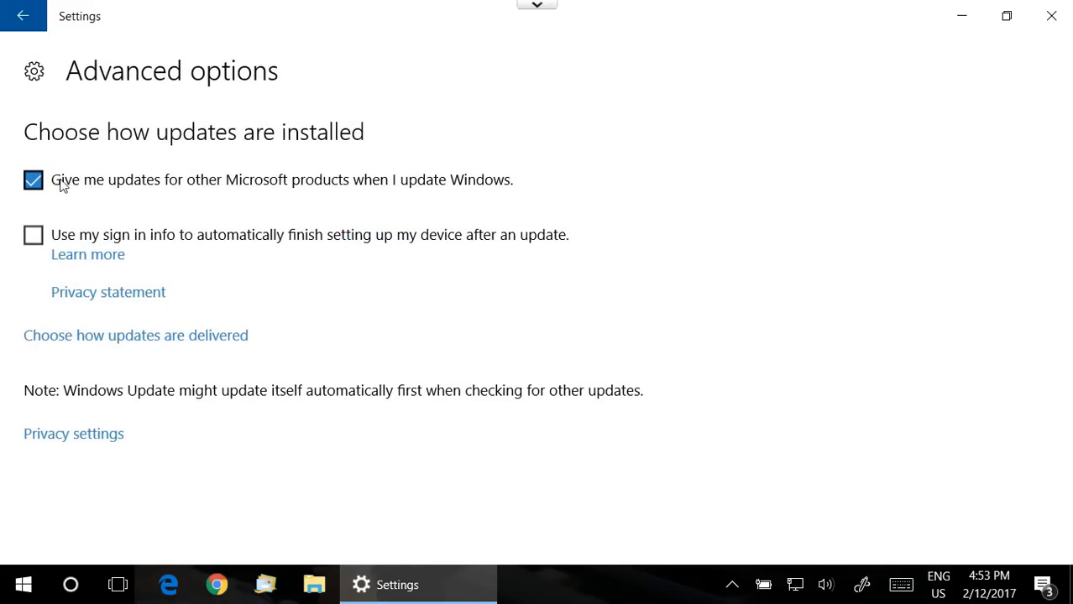
mouse_move(237, 191)
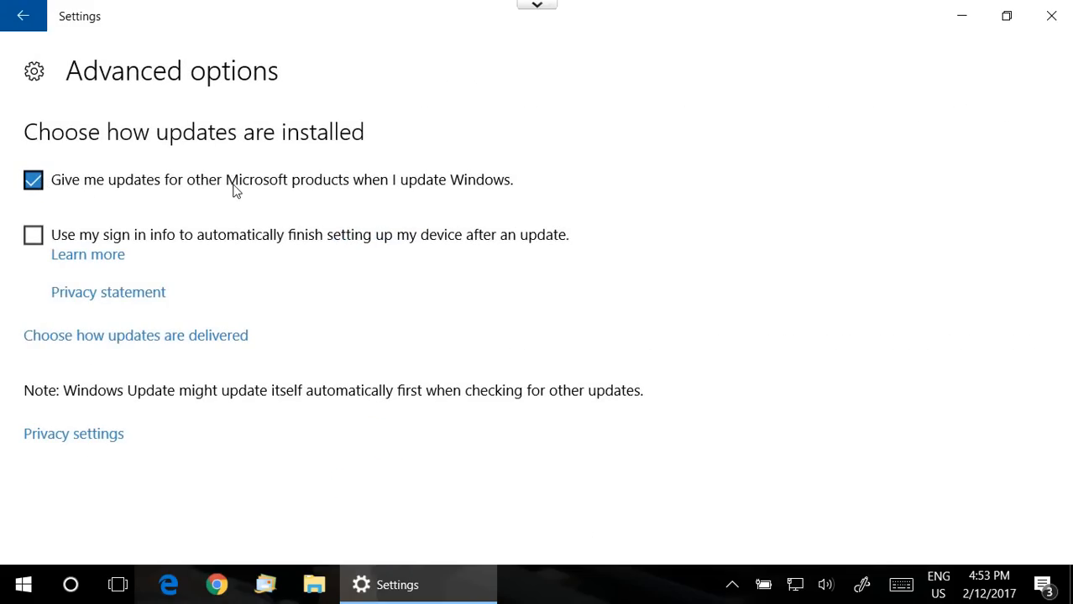
click(33, 180)
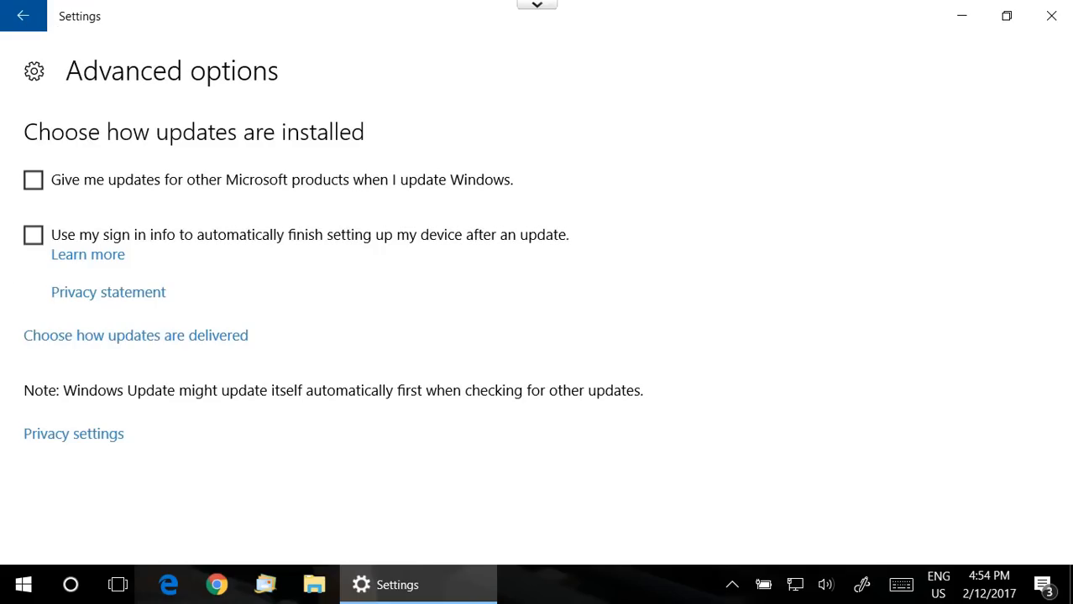
click(23, 15)
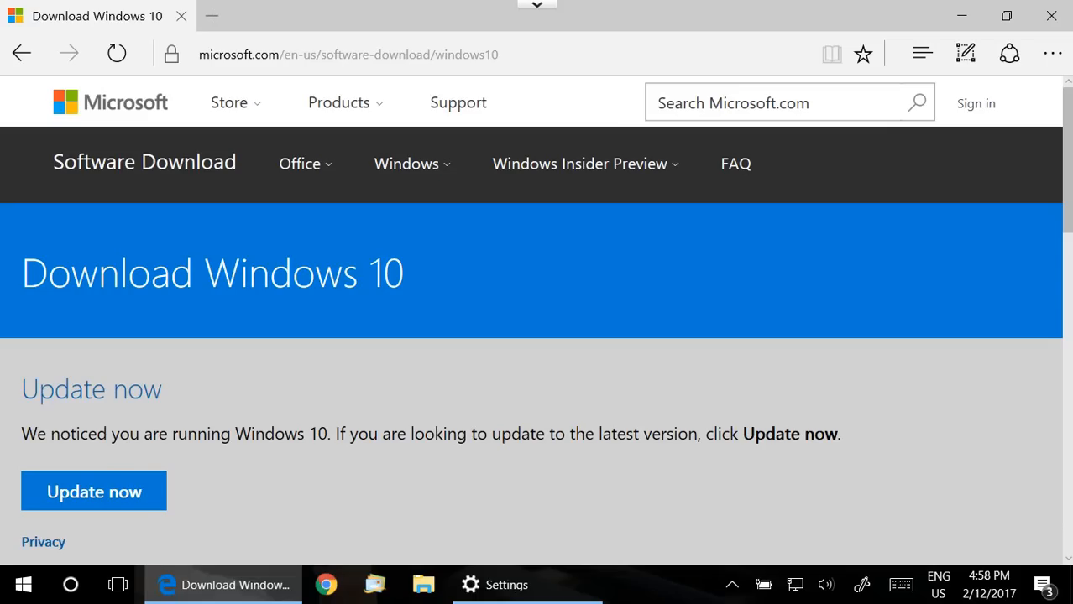
mouse_move(611, 262)
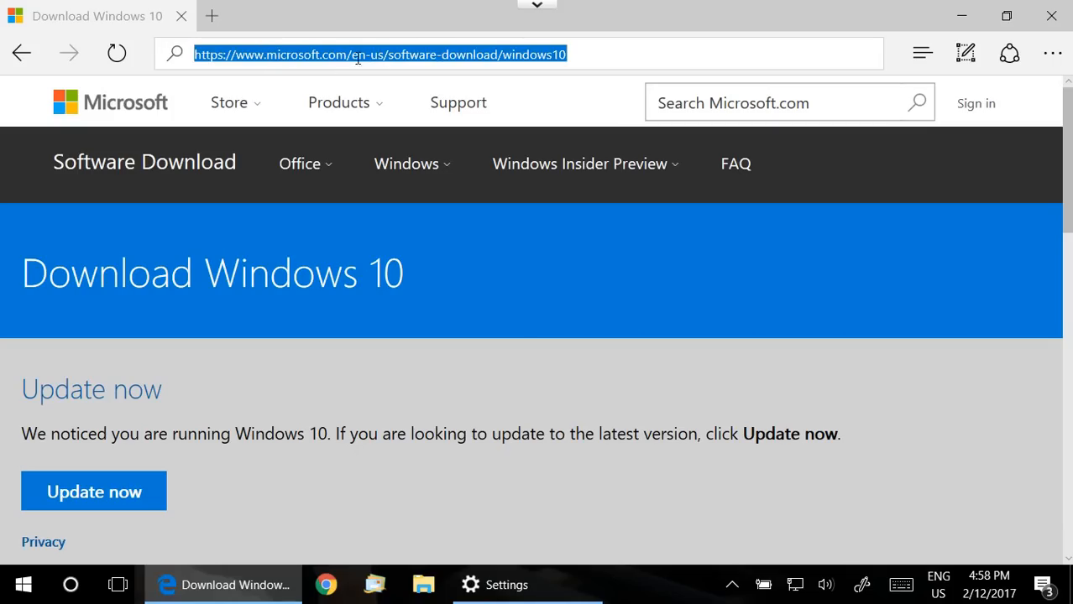
Highlight the full microsoft.com/en-us/software-download/windows10 address in Edge
click(378, 54)
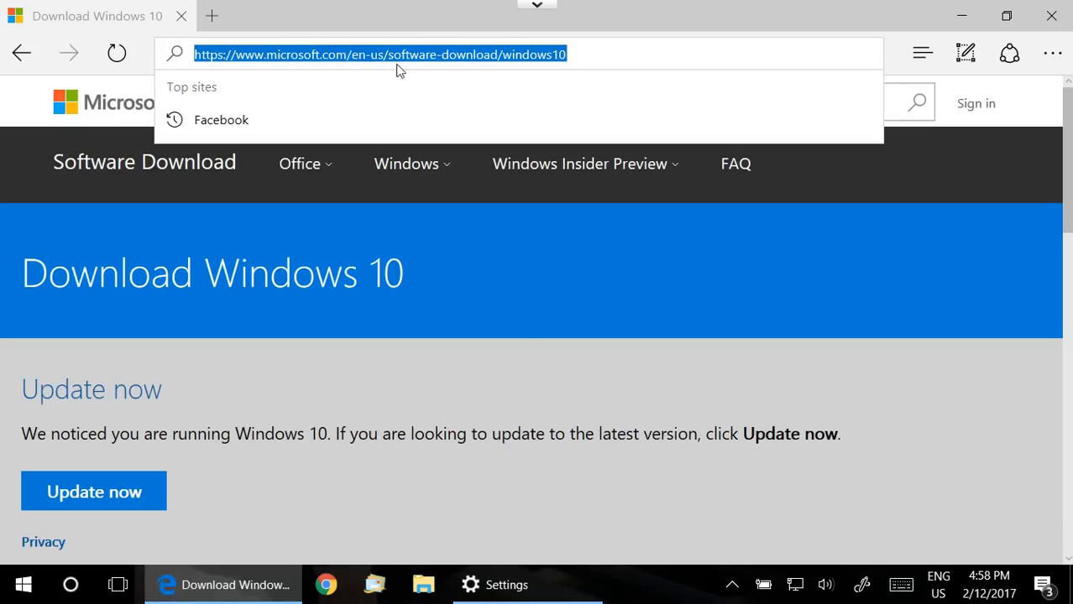
mouse_move(536, 64)
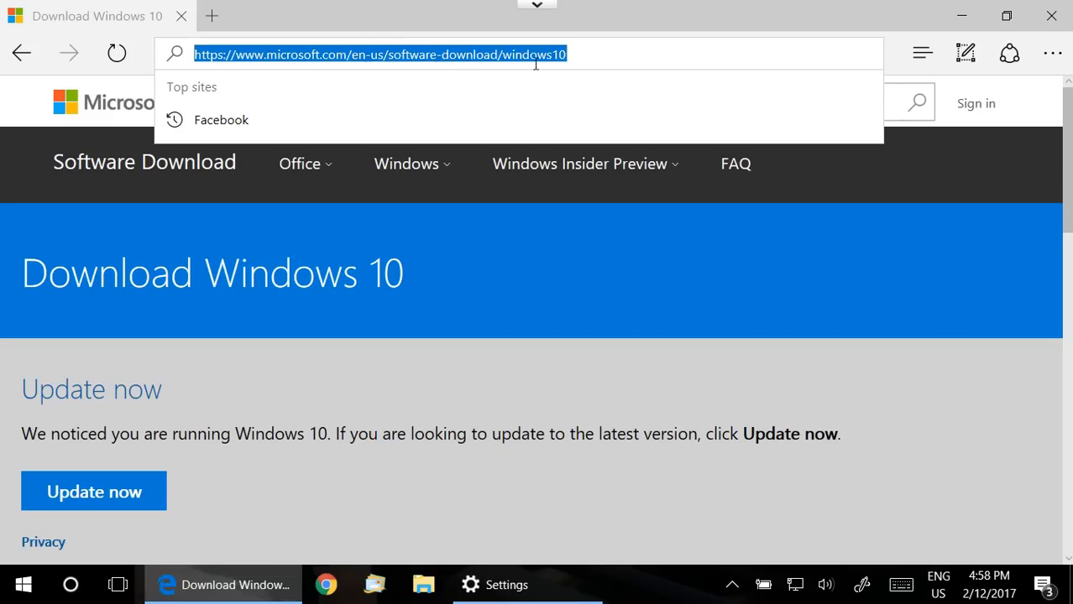
mouse_move(566, 60)
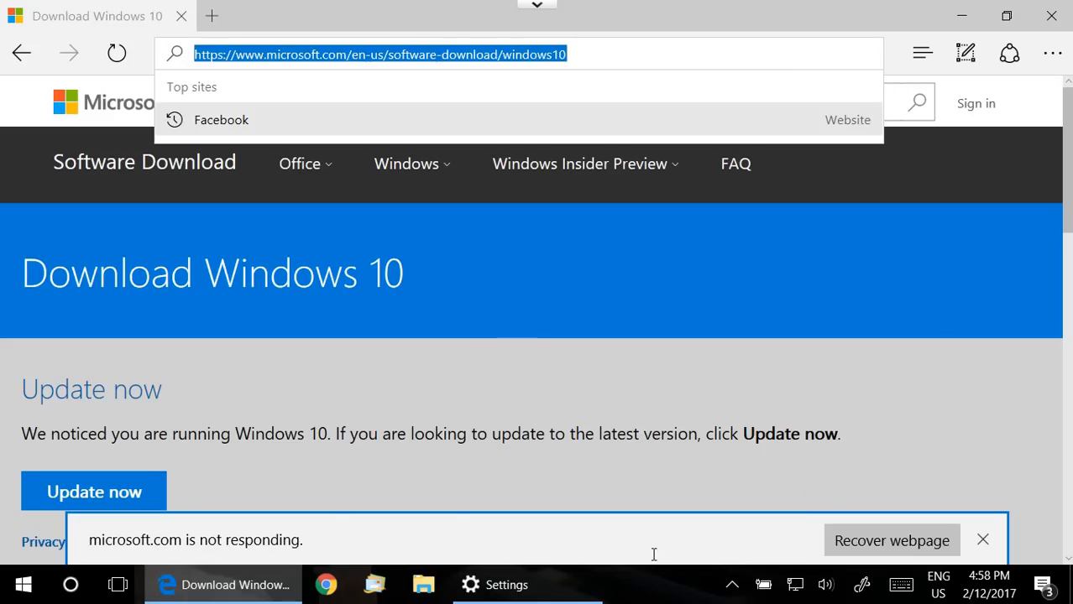
mouse_move(762, 541)
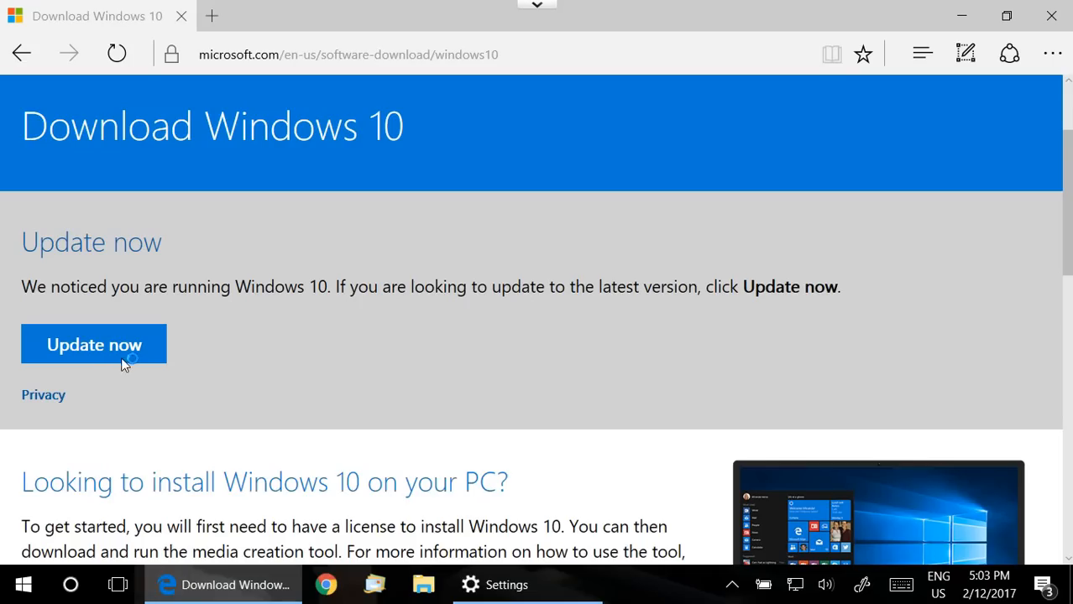
mouse_move(304, 347)
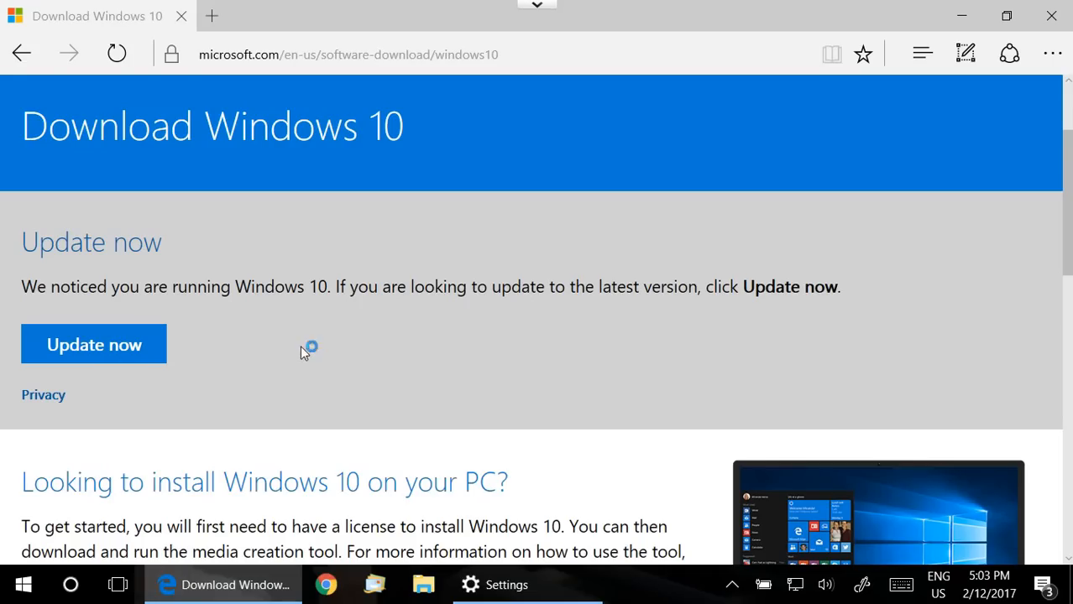
mouse_move(114, 356)
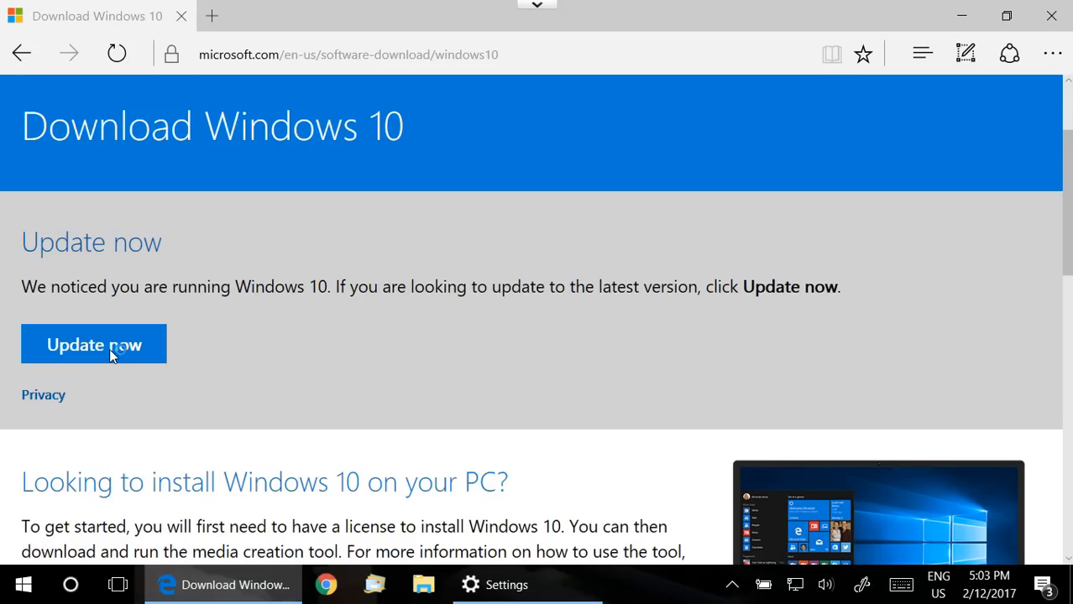
mouse_move(205, 292)
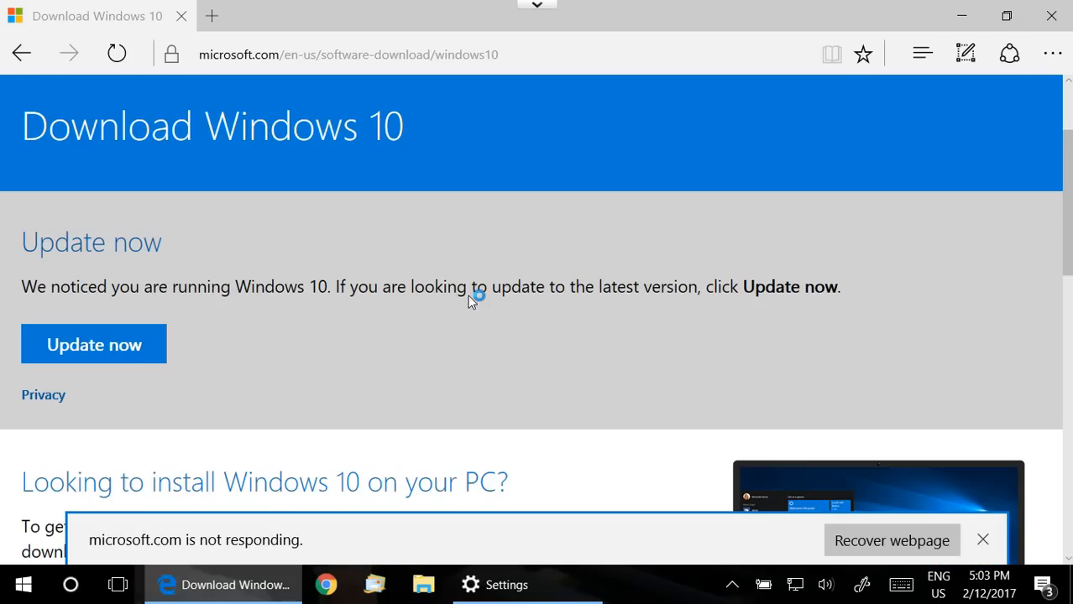
mouse_move(243, 403)
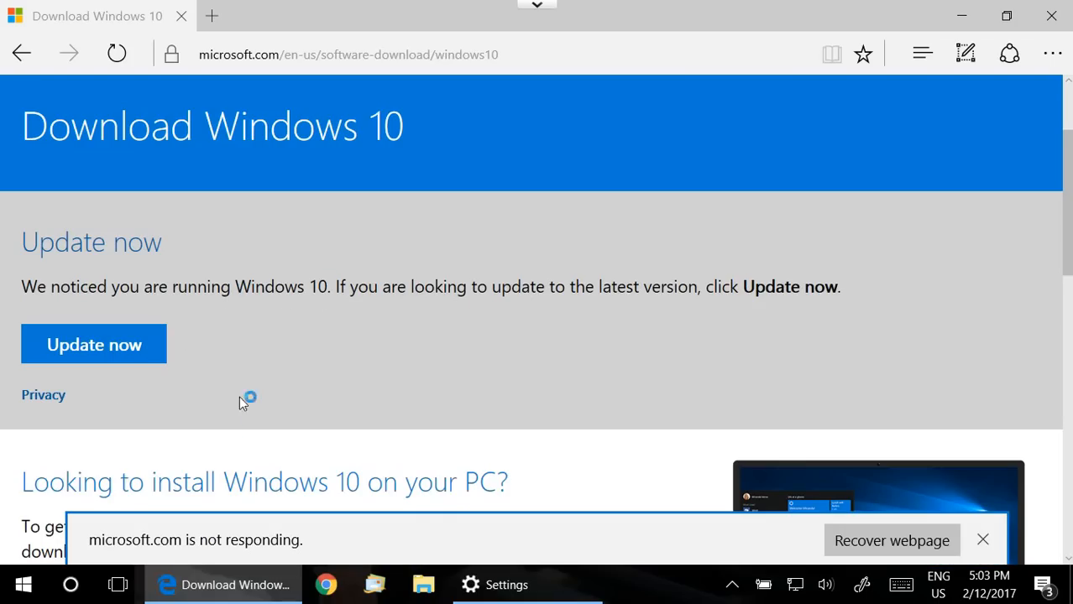
mouse_move(208, 327)
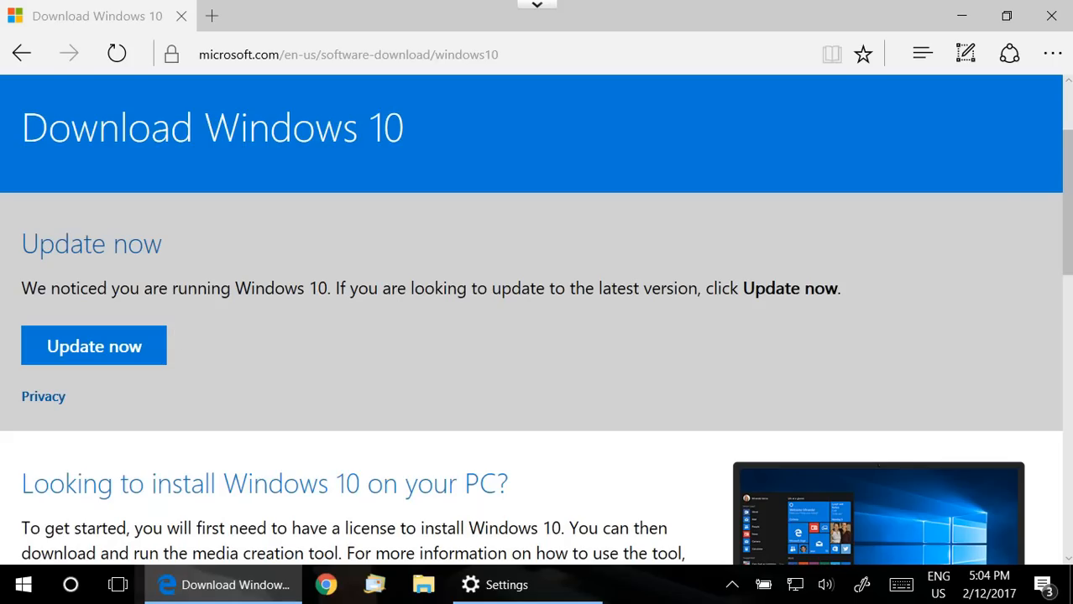
mouse_move(326, 346)
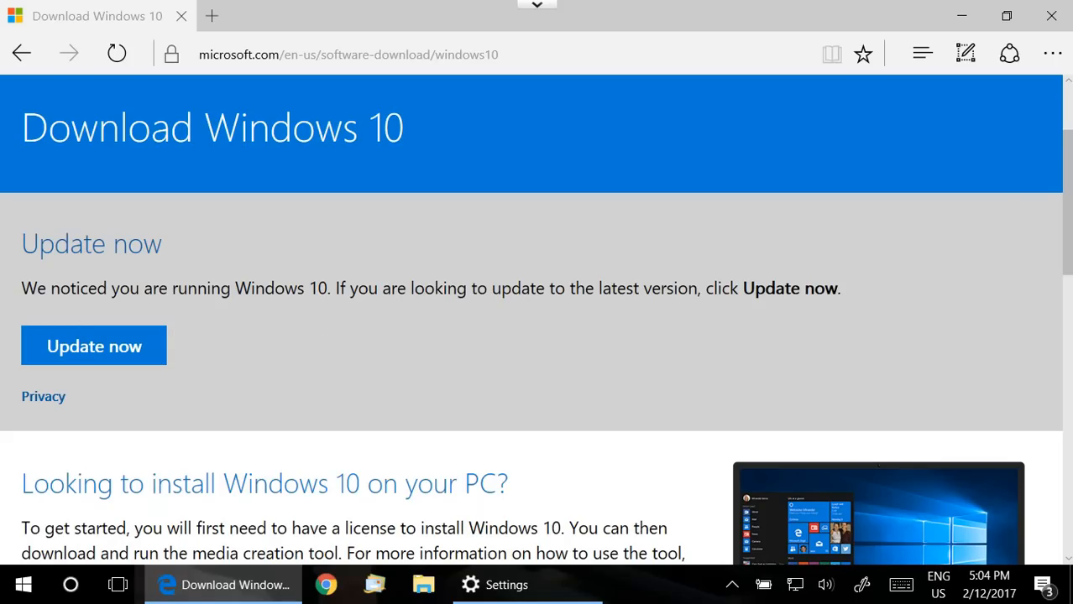
Scroll to 'Looking to install Windows 10 on your PC?' and the Download tool now button
scroll(down, 3)
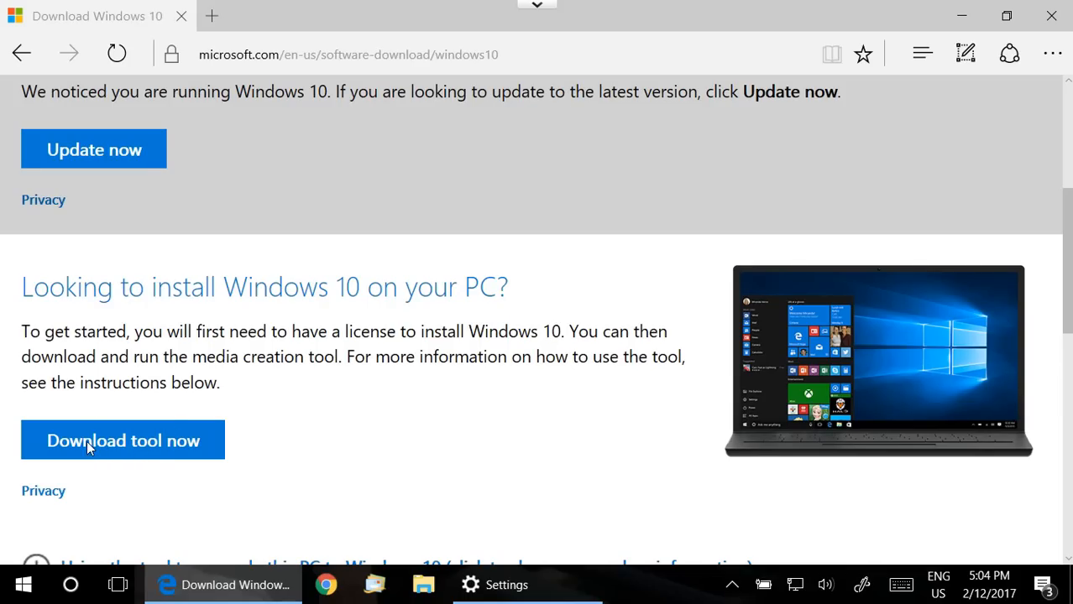
mouse_move(205, 446)
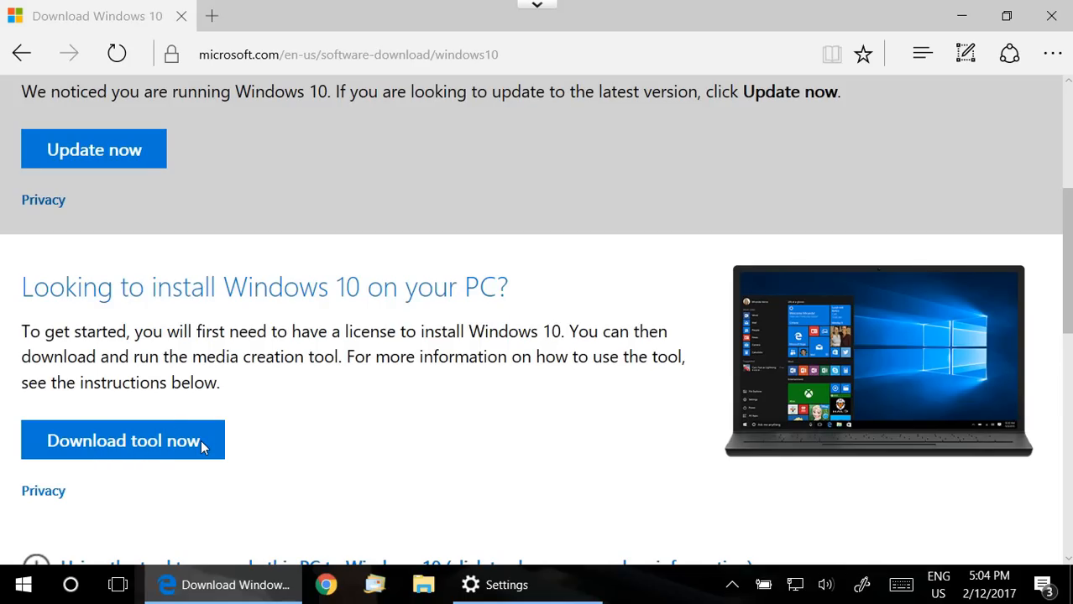